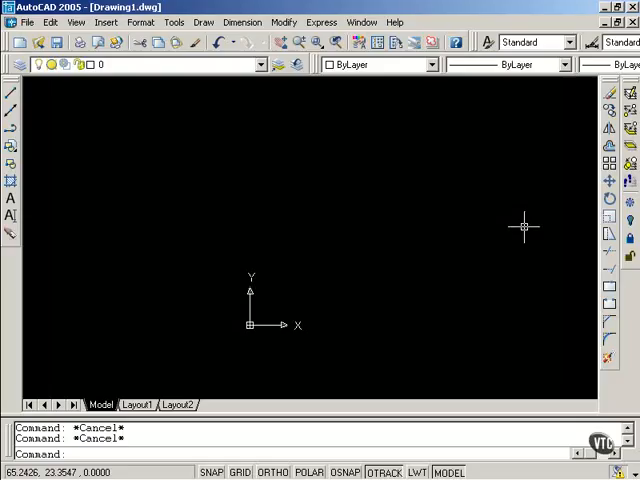
{"action": "mouse_move", "coordinate": [518, 224]}
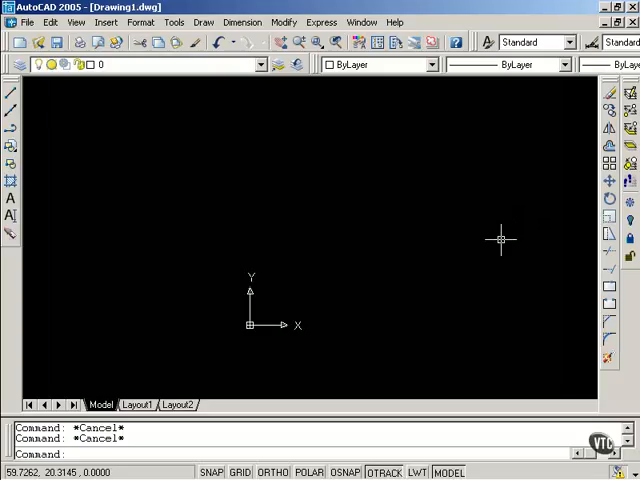
Bring up the Tools menu to reach the Customize > Keyboard entry.
{"action": "left_click", "coordinate": [174, 22]}
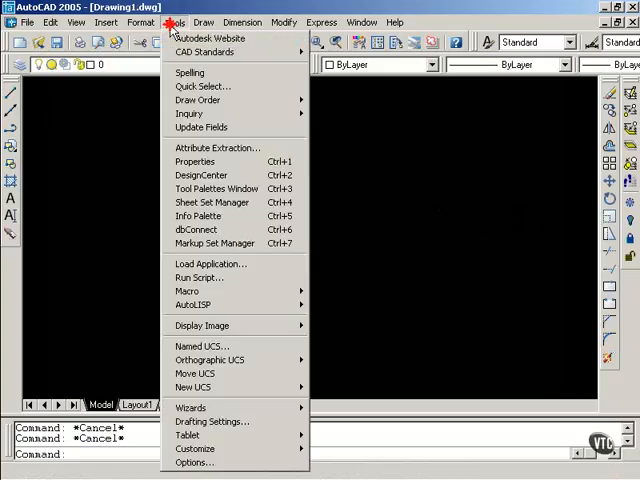
{"action": "mouse_move", "coordinate": [196, 448]}
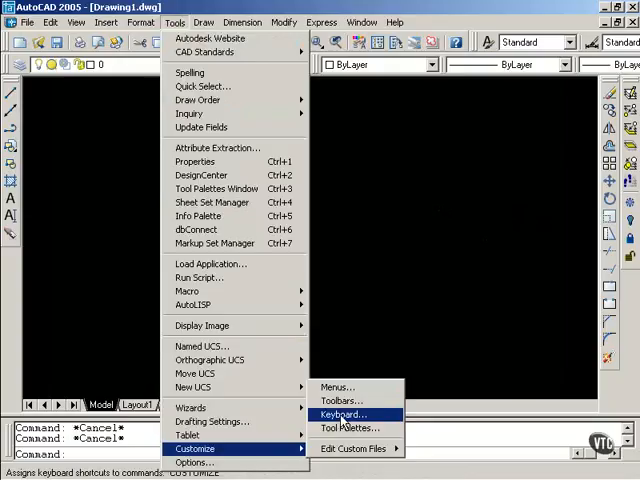
In Keyboard customization, choose Zoom Previous from the View Menu category and enter Ctrl+Shift+Z as its new shortcut.
{"action": "left_click", "coordinate": [344, 414]}
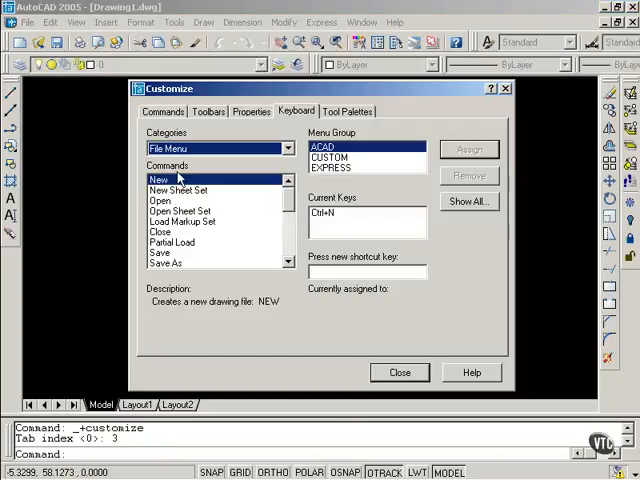
{"action": "left_click", "coordinate": [288, 148]}
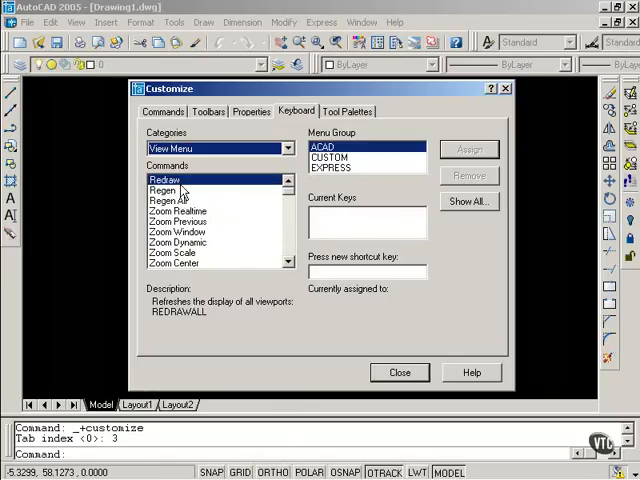
{"action": "mouse_move", "coordinate": [190, 228]}
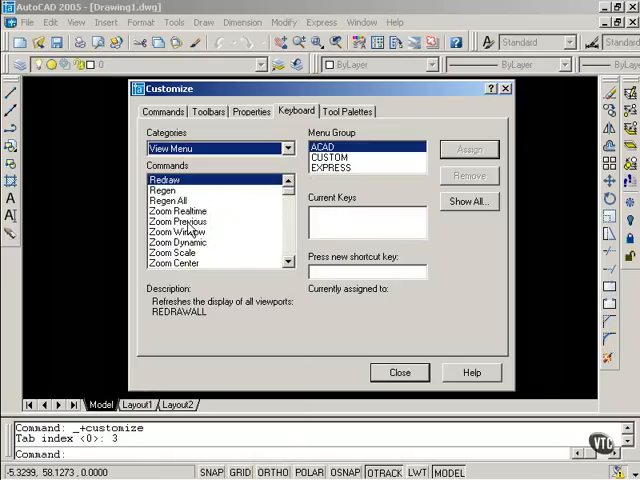
{"action": "left_click", "coordinate": [176, 220]}
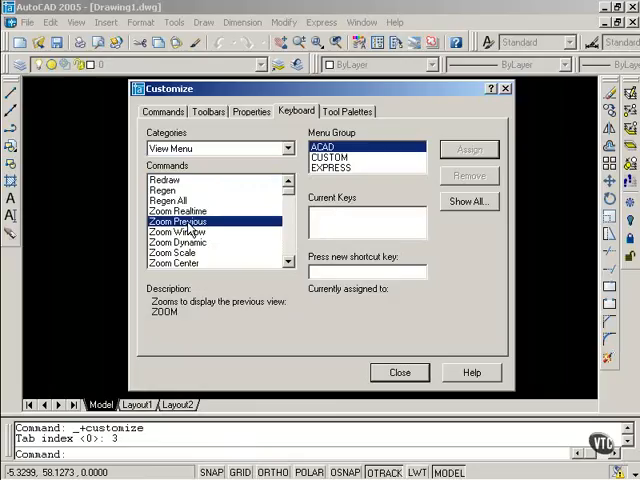
{"action": "mouse_move", "coordinate": [326, 226]}
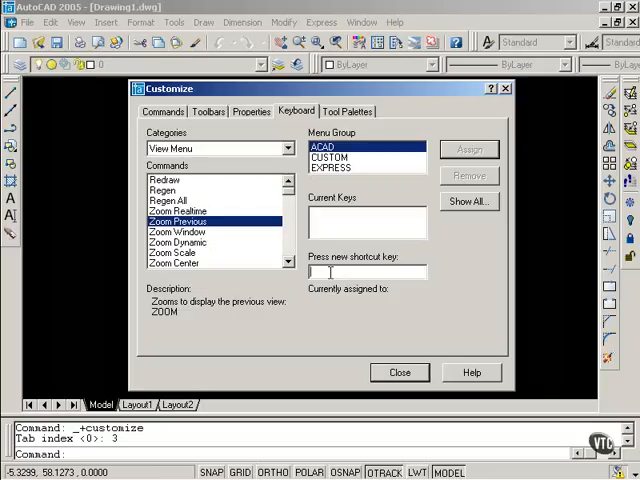
{"action": "type", "text": "Ctrl+Shift+Z"}
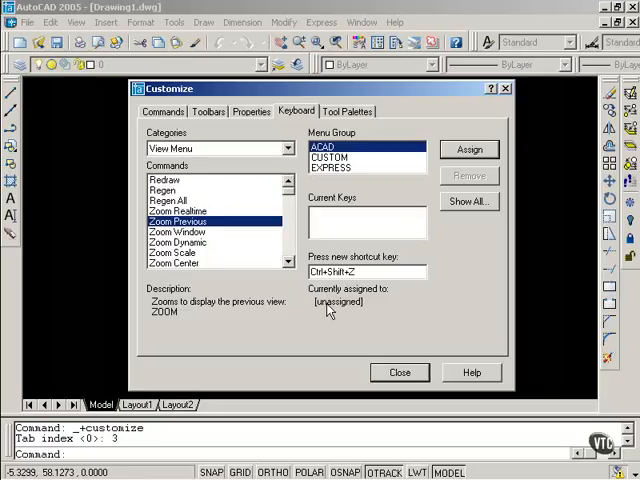
{"action": "mouse_move", "coordinate": [450, 290]}
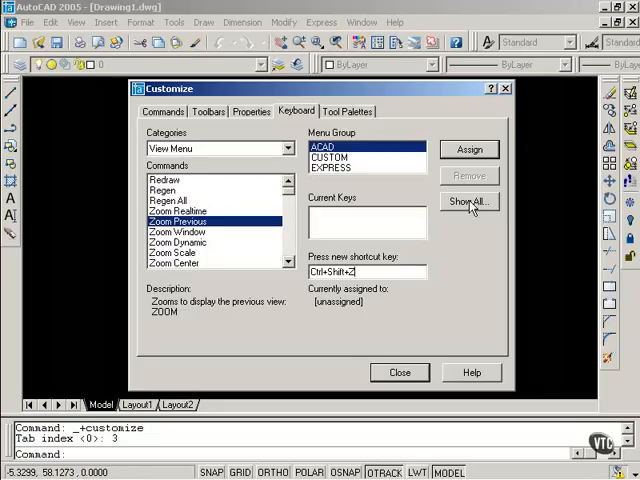
Show all existing shortcut keys and review the list down to the function-key entries.
{"action": "left_click", "coordinate": [468, 202]}
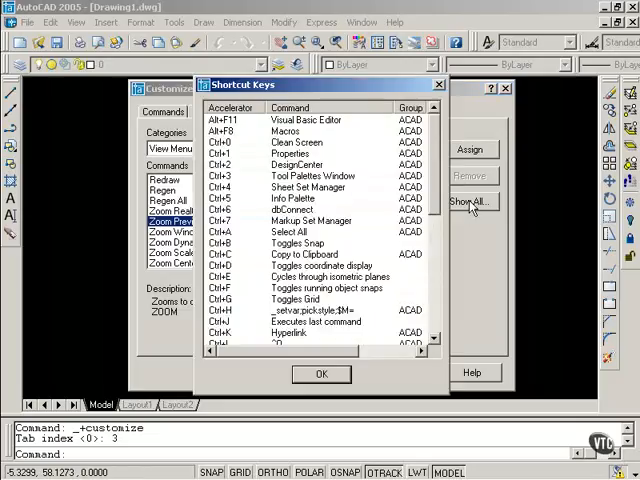
{"action": "mouse_move", "coordinate": [444, 148]}
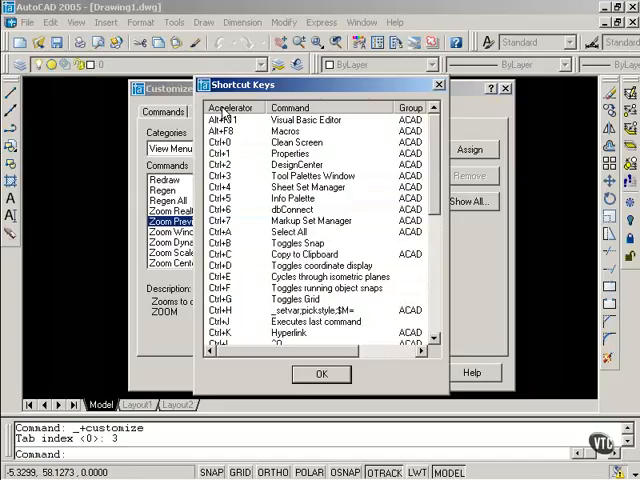
{"action": "mouse_move", "coordinate": [250, 156]}
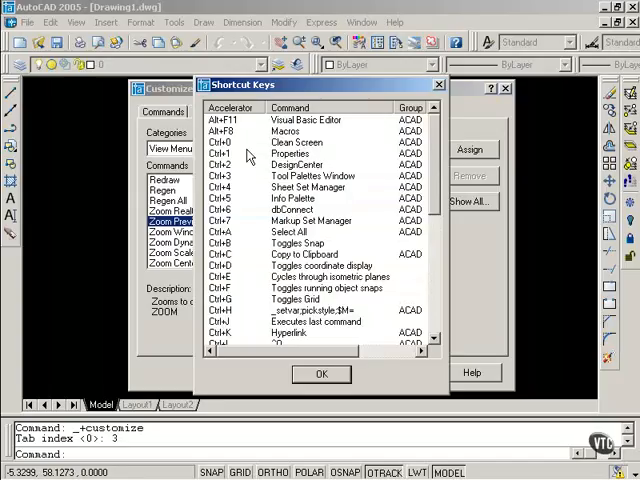
{"action": "scroll", "scroll_direction": "down", "scroll_amount": 3}
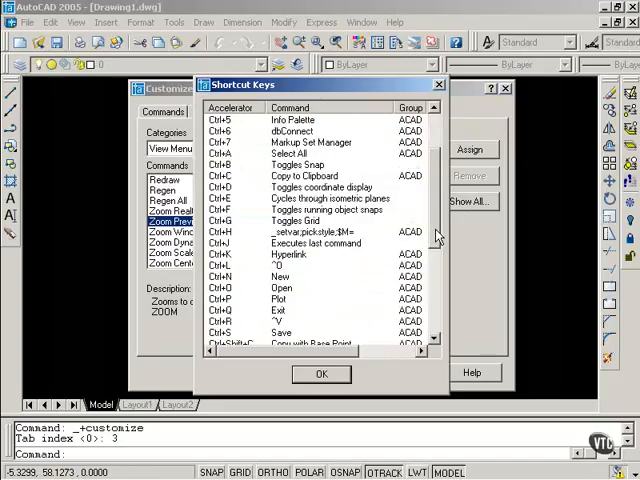
{"action": "scroll", "scroll_direction": "down", "scroll_amount": 3}
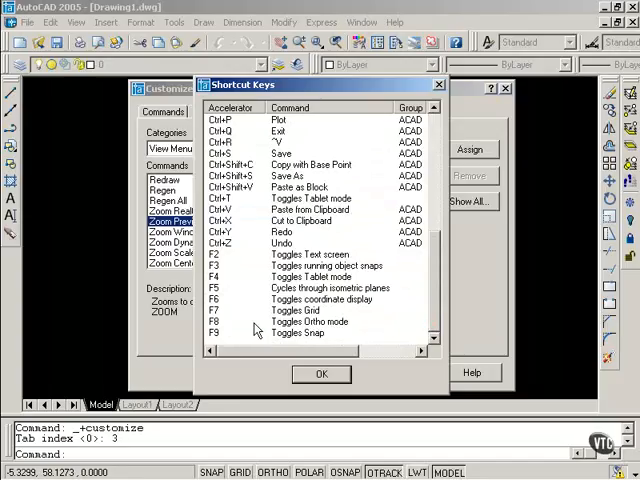
{"action": "mouse_move", "coordinate": [230, 330]}
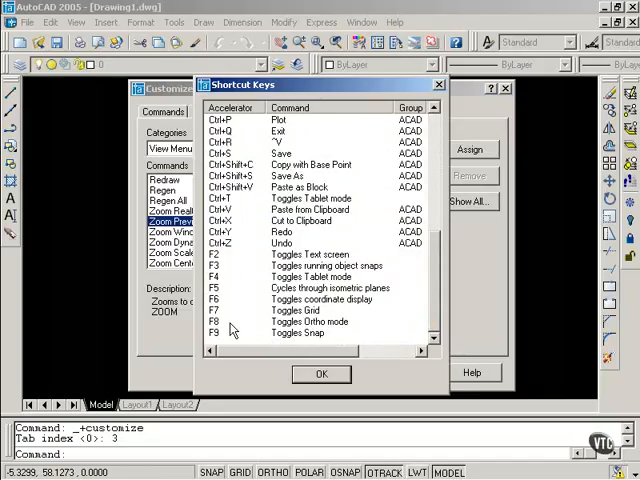
Assign Ctrl+Shift+Z to Zoom Previous, confirming the ACAD menu group change.
{"action": "left_click", "coordinate": [320, 372]}
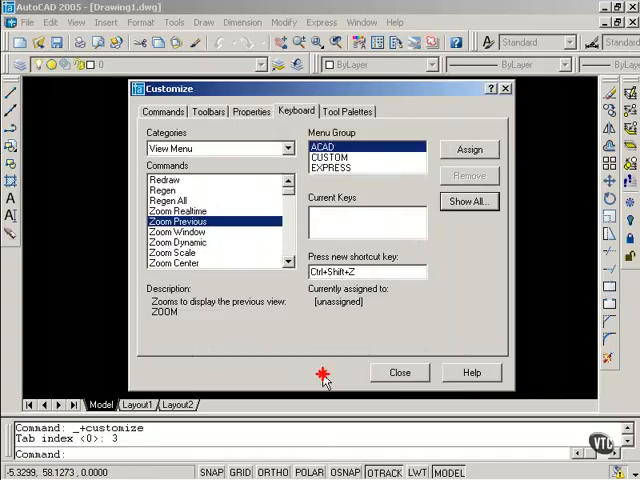
{"action": "mouse_move", "coordinate": [480, 150]}
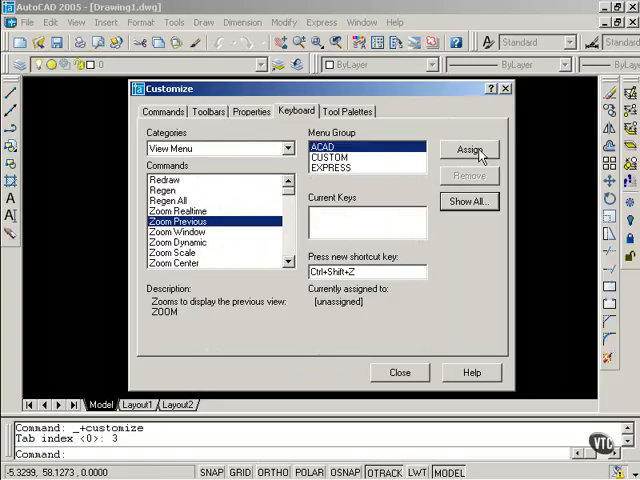
{"action": "left_click", "coordinate": [468, 148]}
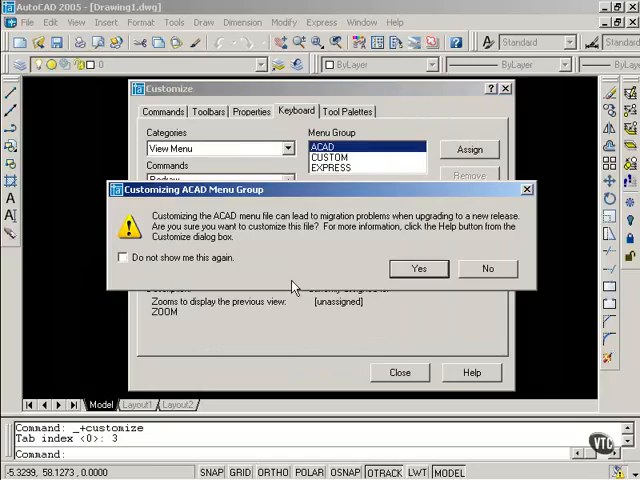
{"action": "mouse_move", "coordinate": [378, 276]}
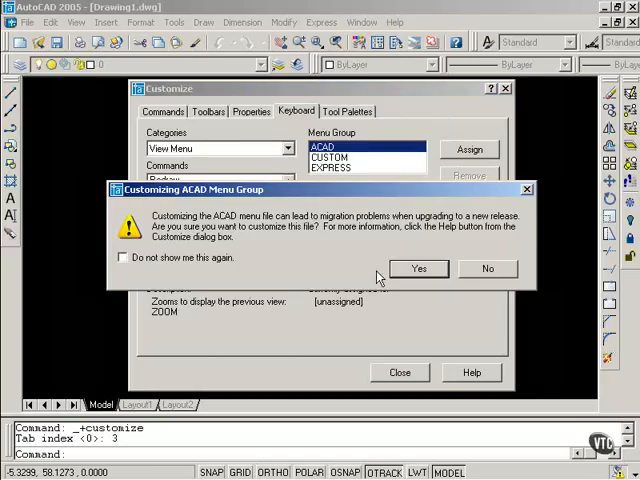
{"action": "left_click", "coordinate": [420, 268]}
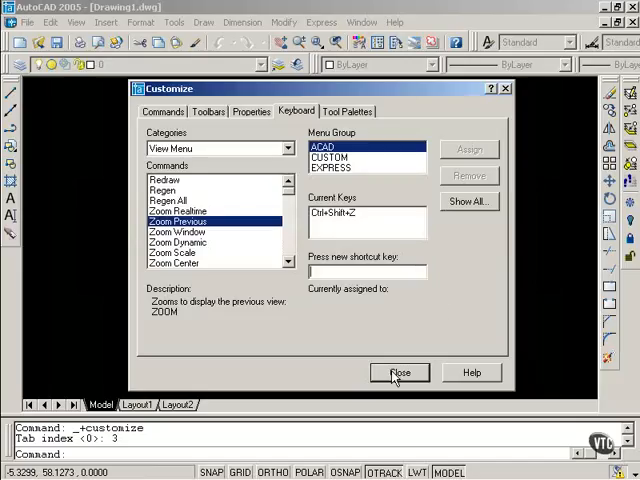
Close keyboard customization so Ctrl+Shift+Z can run Zoom Previous in the drawing.
{"action": "left_click", "coordinate": [400, 372]}
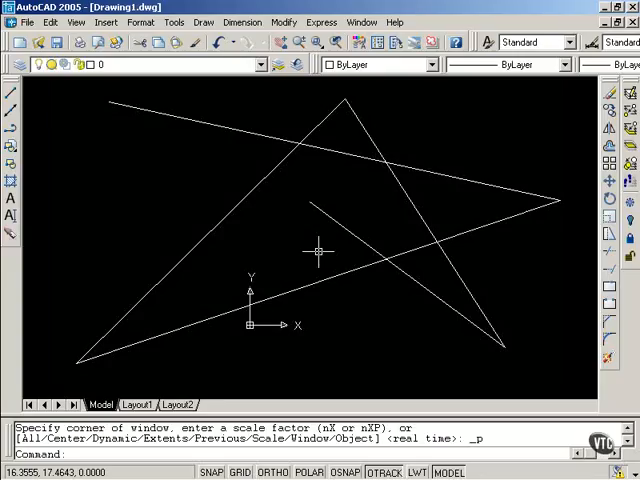
Try the L alias, cancel it, and open acad.pgp via Edit Program Parameters.
{"action": "type", "text": "l"}
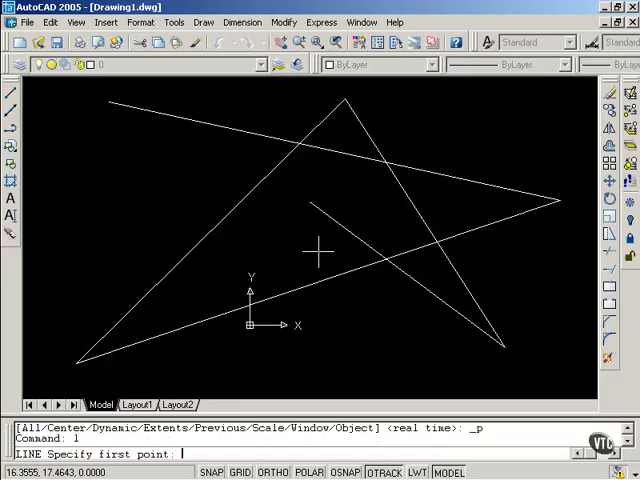
{"action": "key", "text": "Escape"}
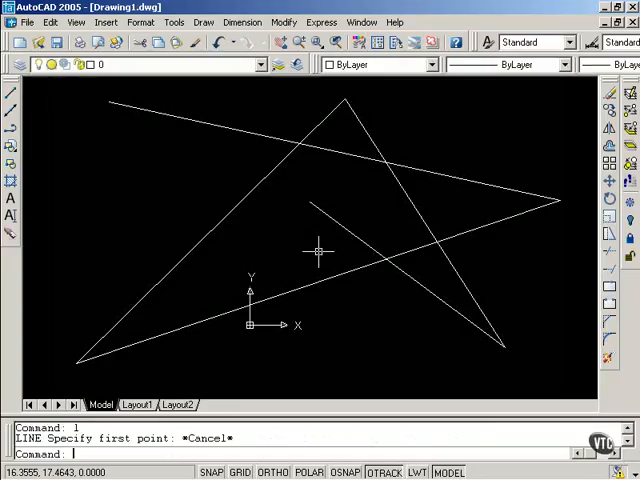
{"action": "mouse_move", "coordinate": [290, 158]}
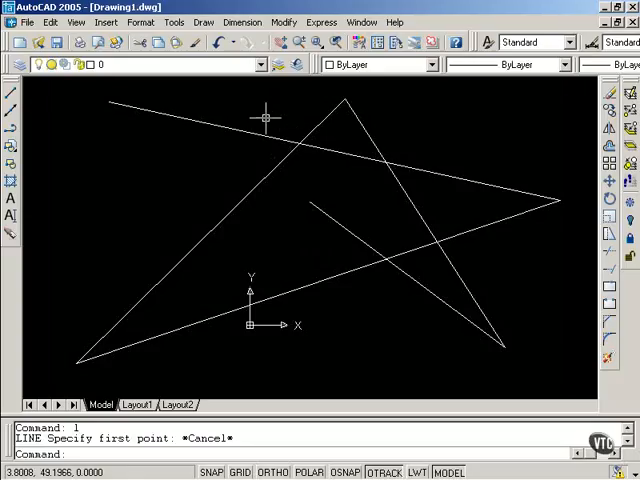
{"action": "left_click", "coordinate": [174, 22]}
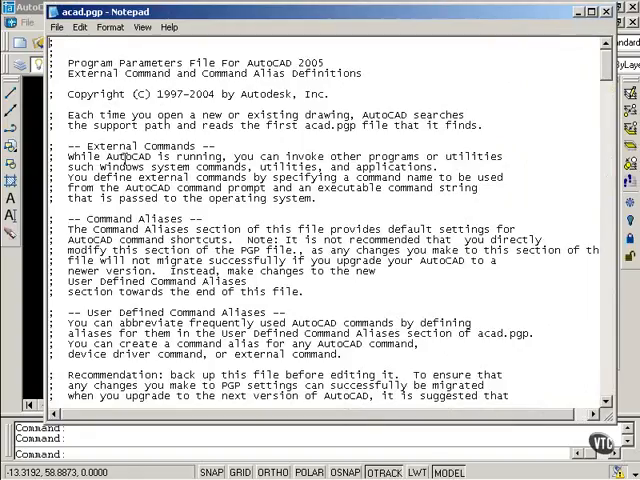
Scroll acad.pgp to the command alias list and change the COPY alias from CO to CC.
{"action": "scroll", "scroll_direction": "down", "scroll_amount": 3}
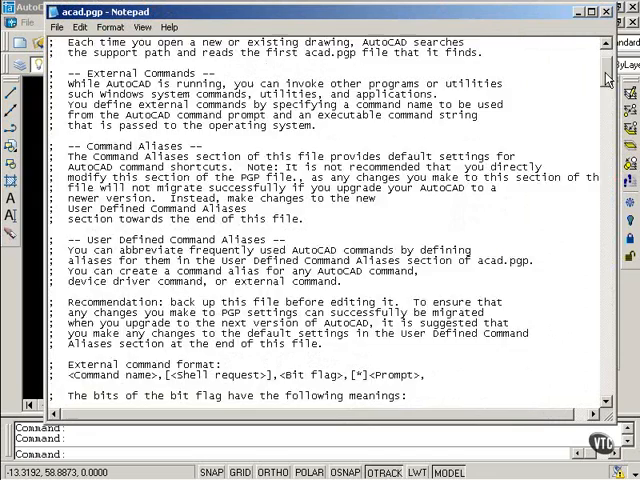
{"action": "scroll", "scroll_direction": "down", "scroll_amount": 3}
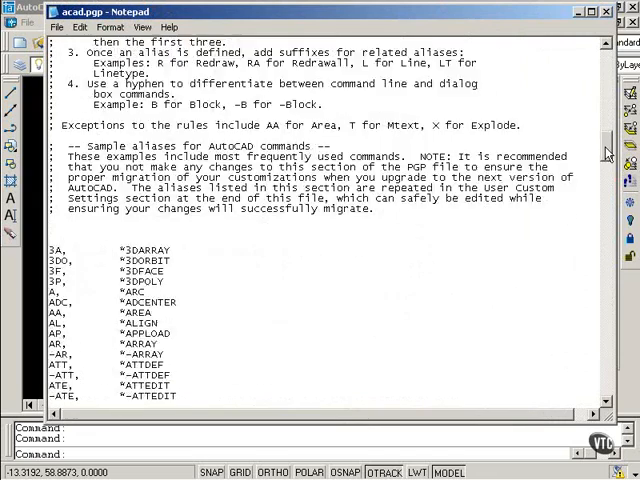
{"action": "scroll", "scroll_direction": "down", "scroll_amount": 3}
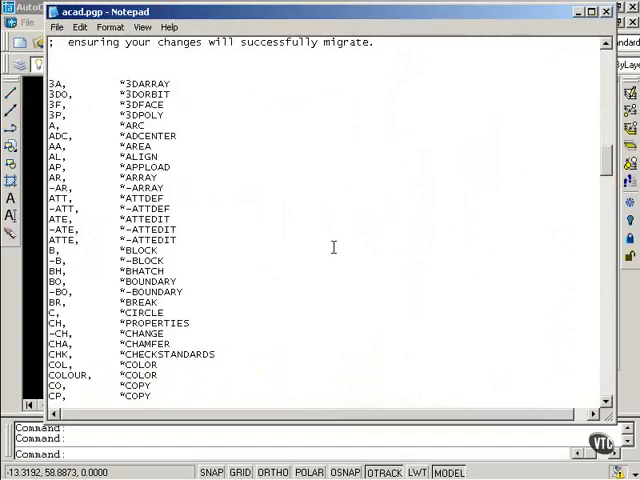
{"action": "scroll", "scroll_direction": "down", "scroll_amount": 3}
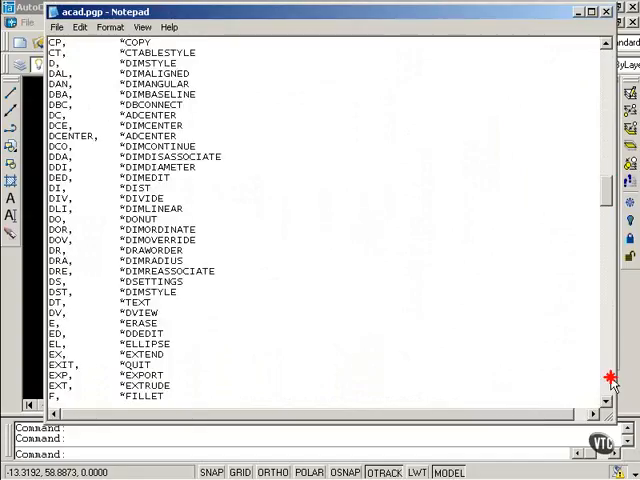
{"action": "scroll", "scroll_direction": "down", "scroll_amount": 3}
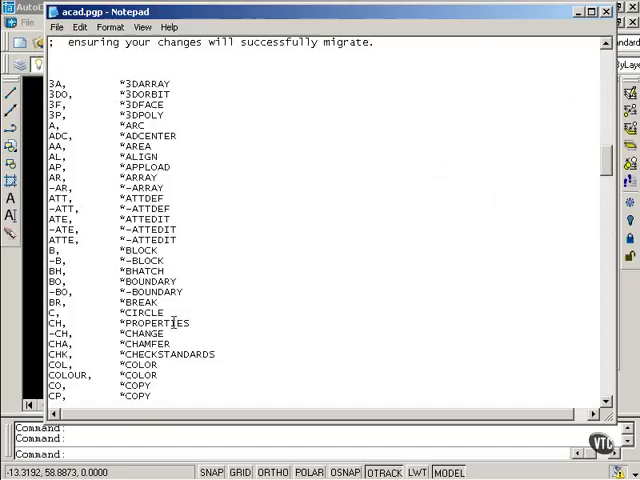
{"action": "scroll", "scroll_direction": "down", "scroll_amount": 3}
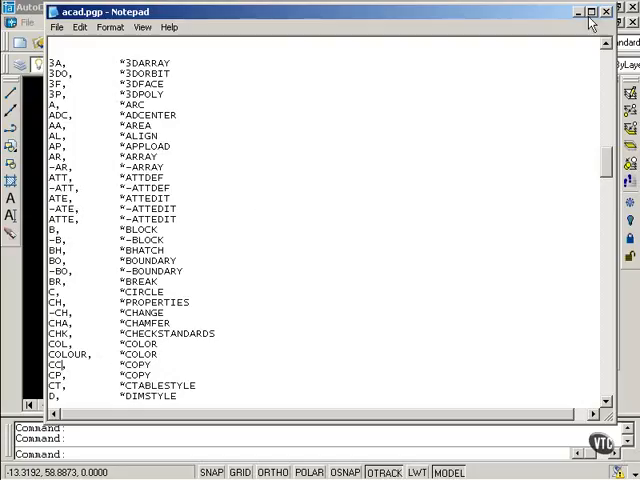
Back in the drawing, run REINIT with PGP File ticked so CC now starts COPY.
{"action": "left_click", "coordinate": [604, 12]}
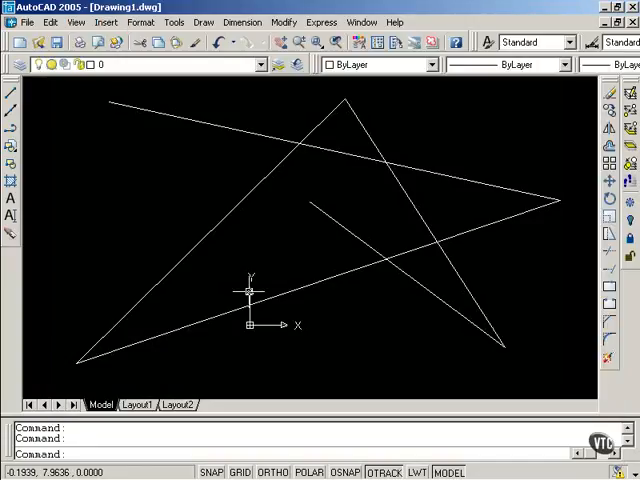
{"action": "type", "text": "d"}
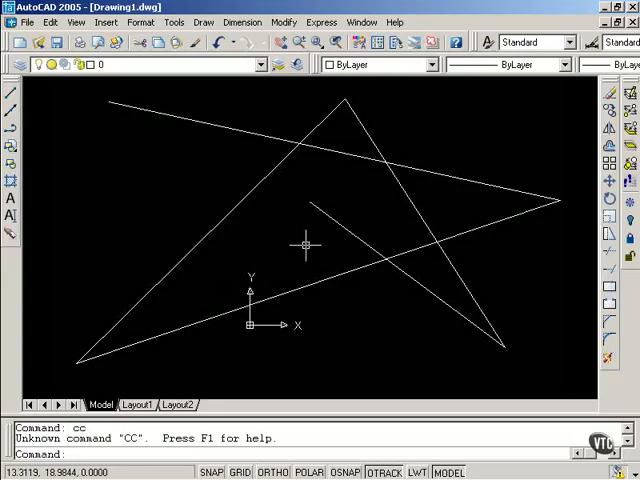
{"action": "type", "text": "reinit"}
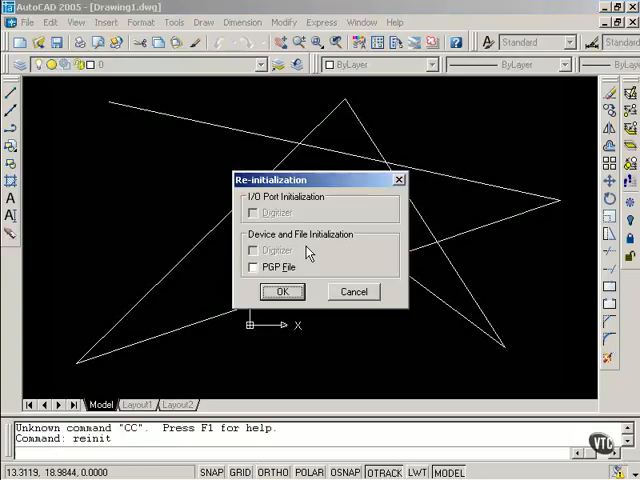
{"action": "left_click", "coordinate": [252, 266]}
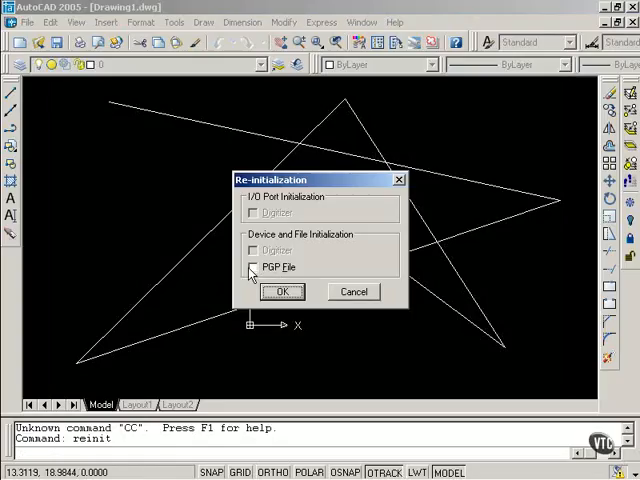
{"action": "left_click", "coordinate": [252, 266]}
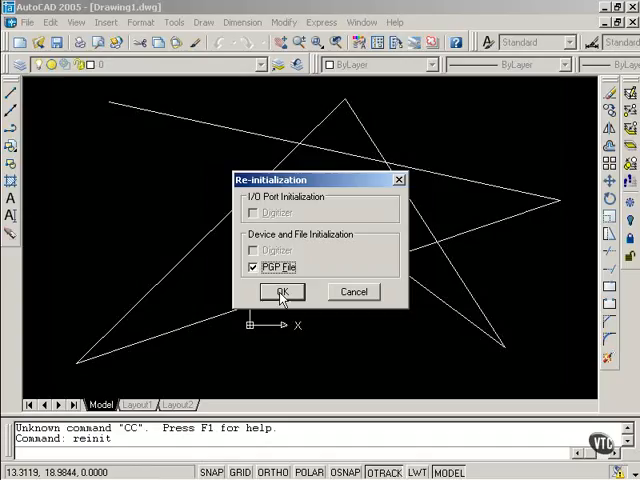
{"action": "left_click", "coordinate": [280, 292]}
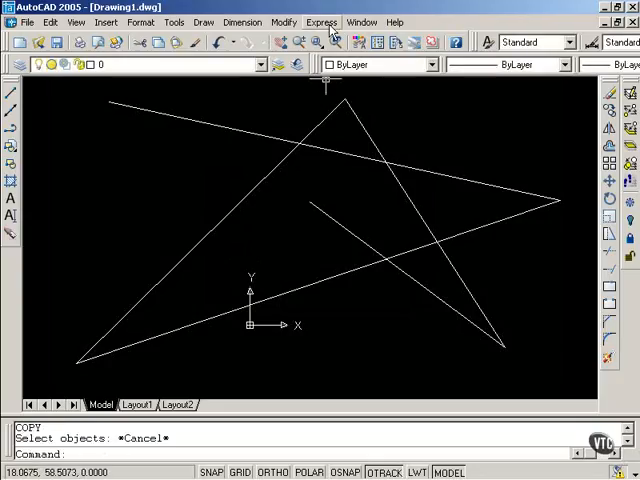
Use Express Tools' Command Alias Editor to save the aliases and update the current session.
{"action": "left_click", "coordinate": [322, 22]}
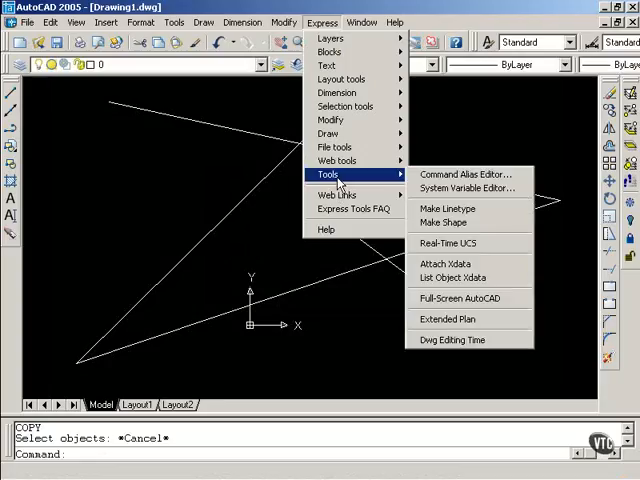
{"action": "mouse_move", "coordinate": [468, 174]}
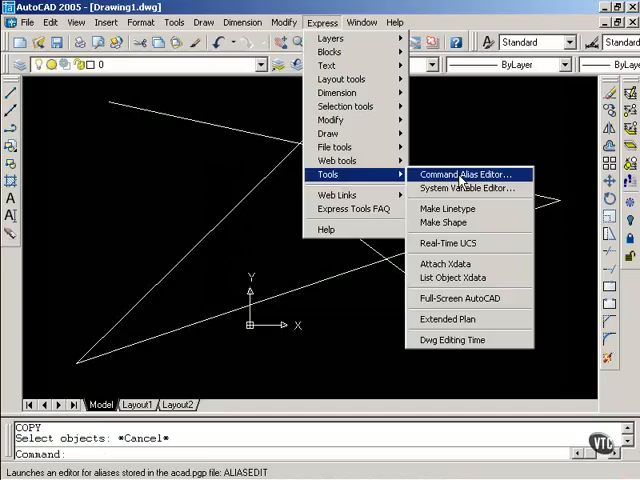
{"action": "left_click", "coordinate": [462, 174]}
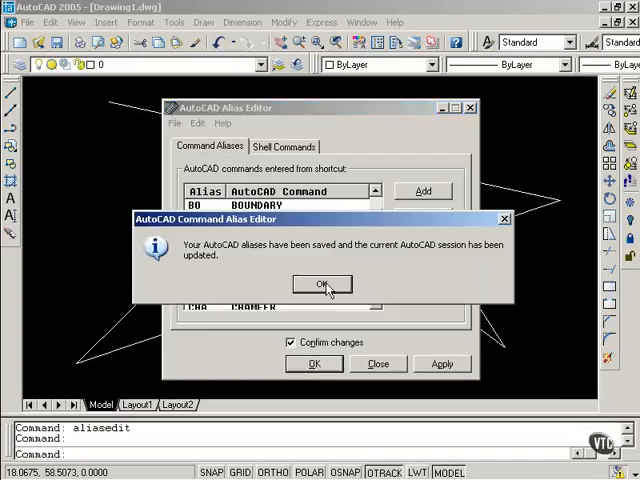
{"action": "left_click", "coordinate": [320, 284]}
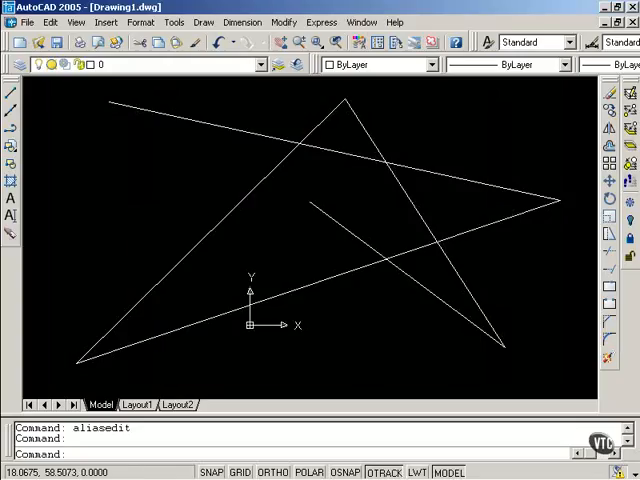